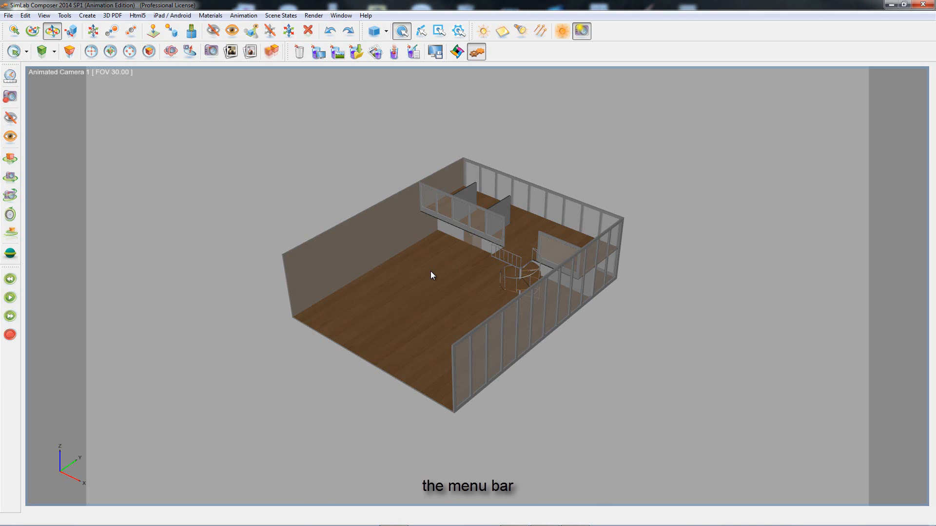
Step: Browse the Edit menu, then turn on View > TimeLine below the viewport
left_click(24, 16)
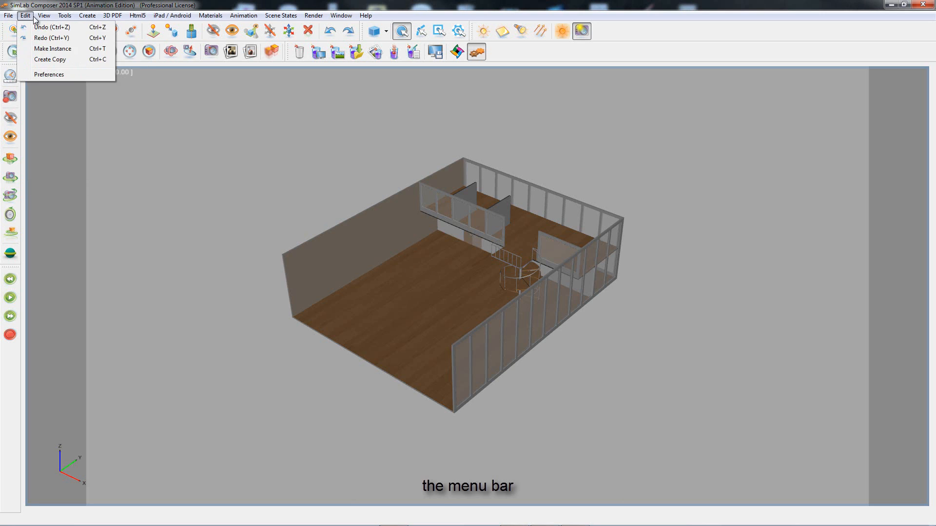
left_click(243, 15)
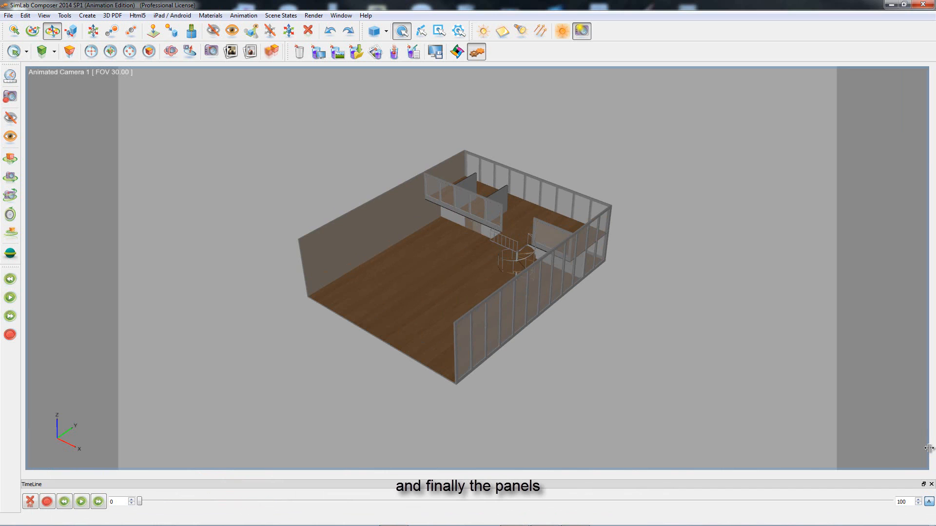
Step: Show Object Tree and Properties, dock Object Tree right, and open the basic-shapes Object Library
left_click(43, 17)
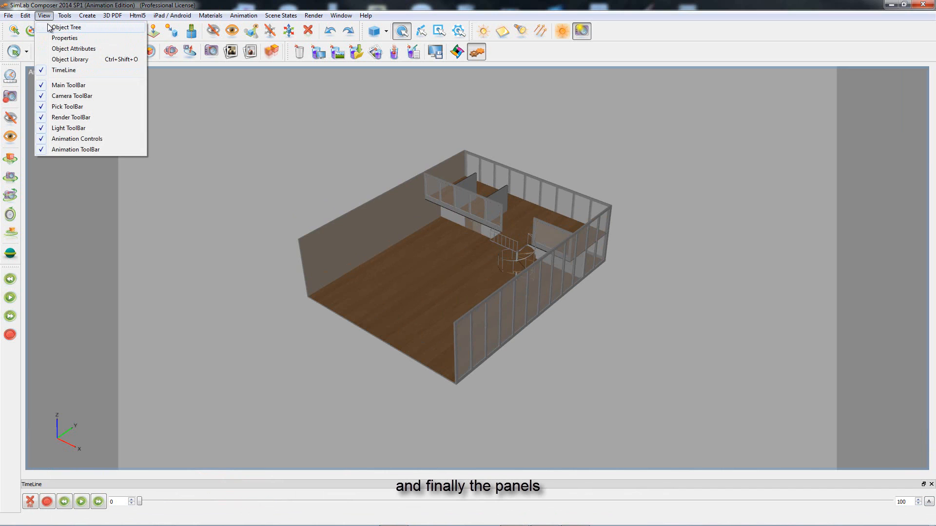
left_click(68, 26)
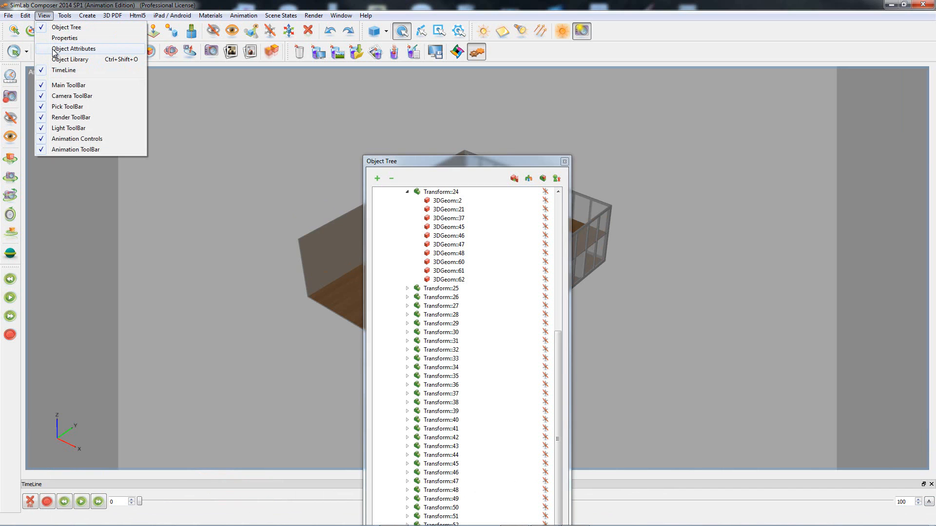
left_click(66, 38)
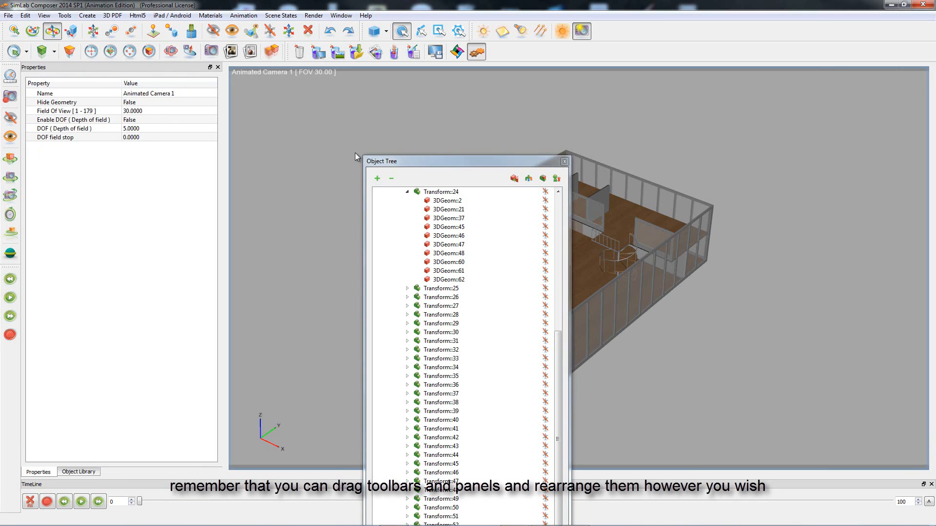
left_click_drag(381, 160, 824, 158)
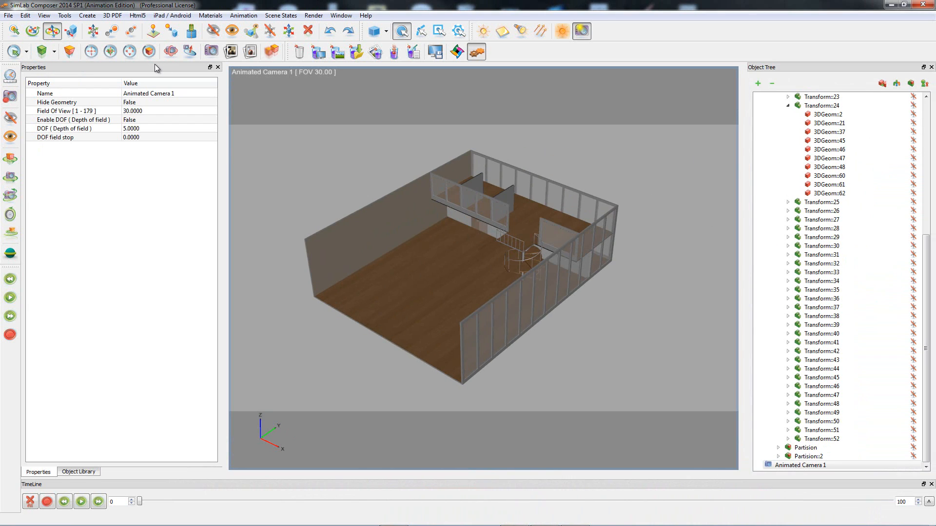
left_click(79, 472)
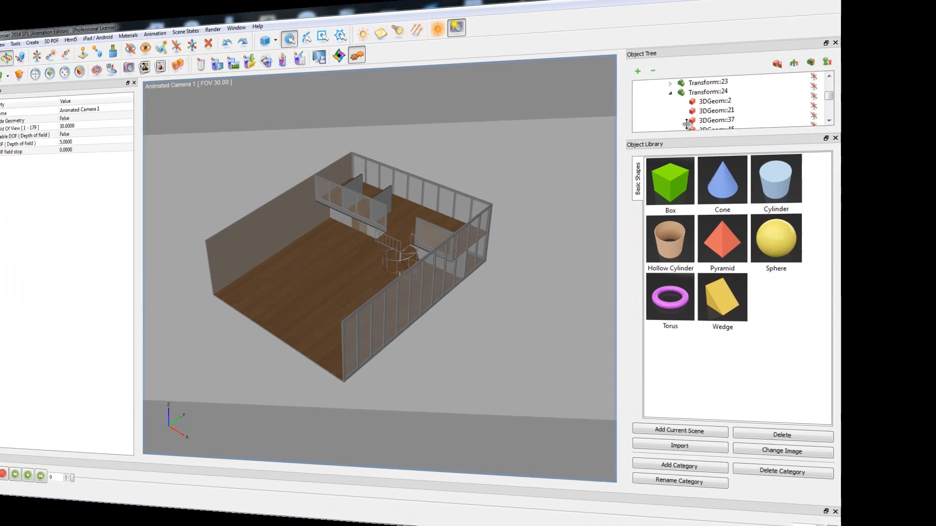
left_click(8, 18)
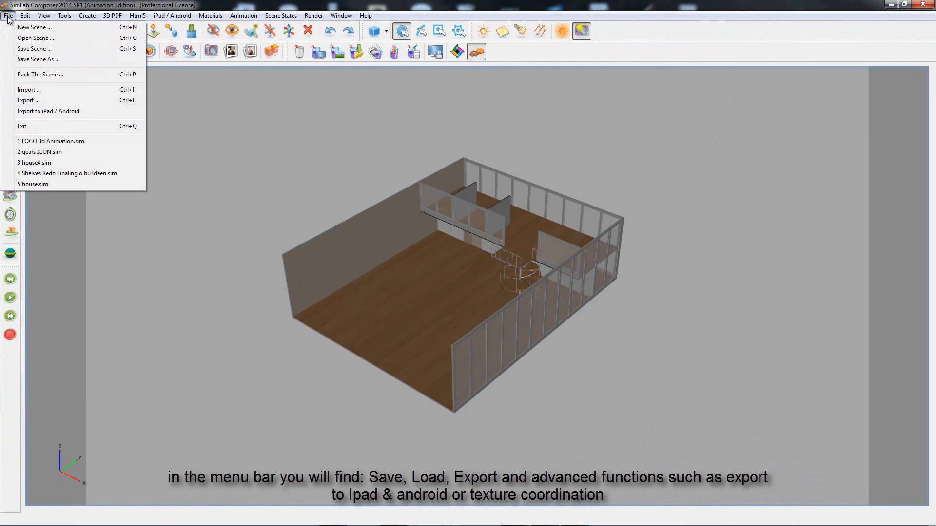
mouse_move(34, 37)
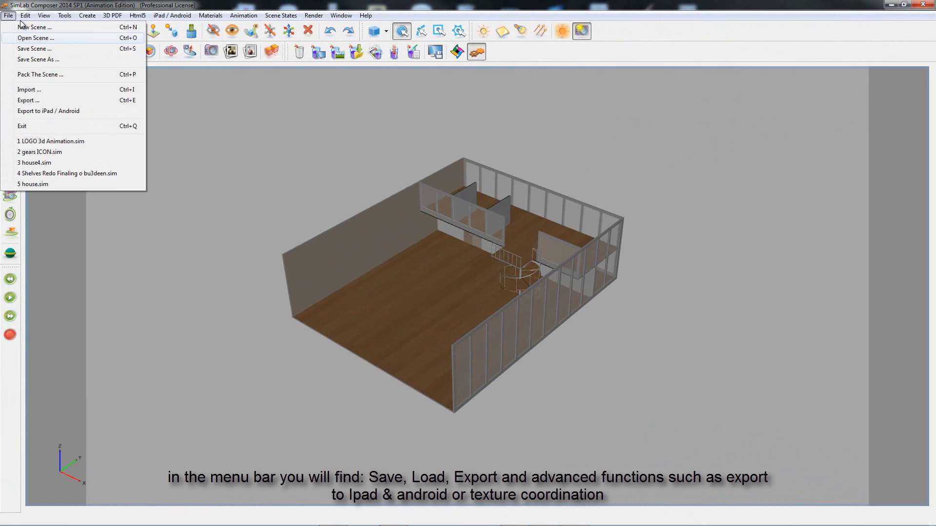
left_click(179, 15)
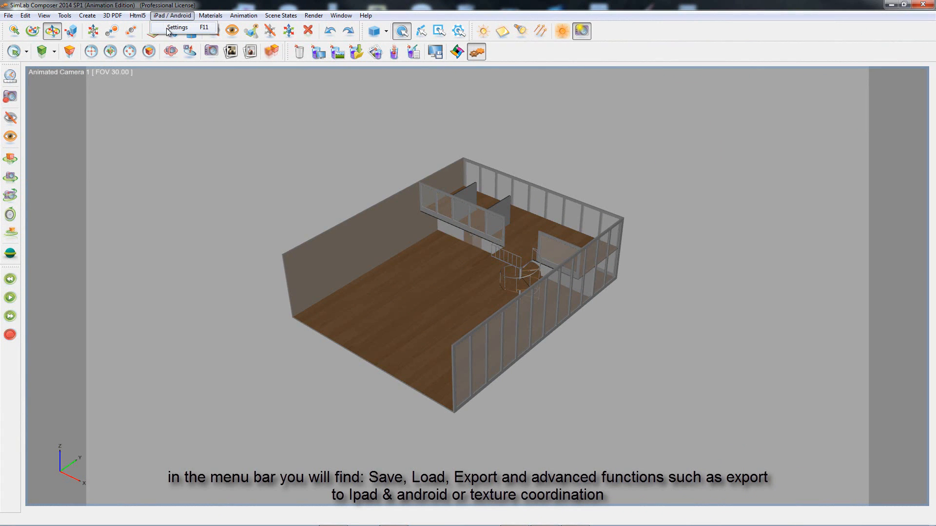
mouse_move(173, 16)
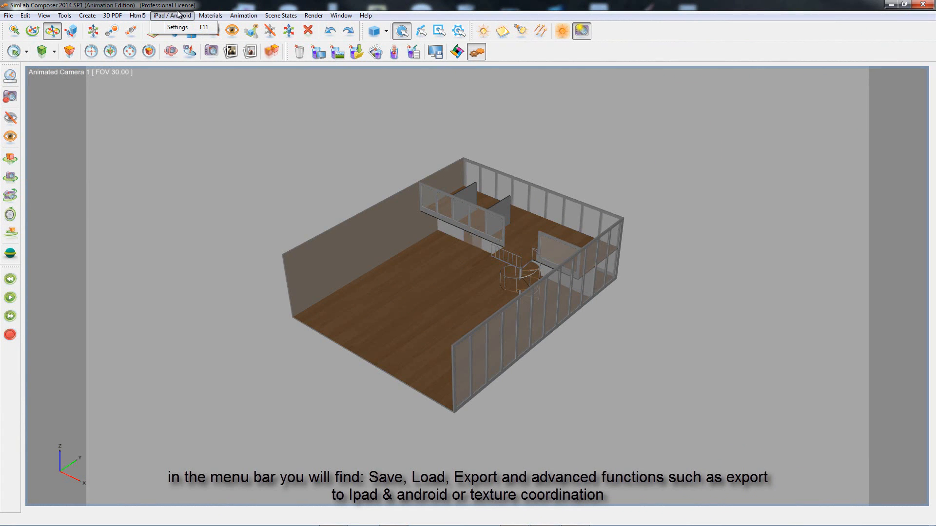
left_click(61, 16)
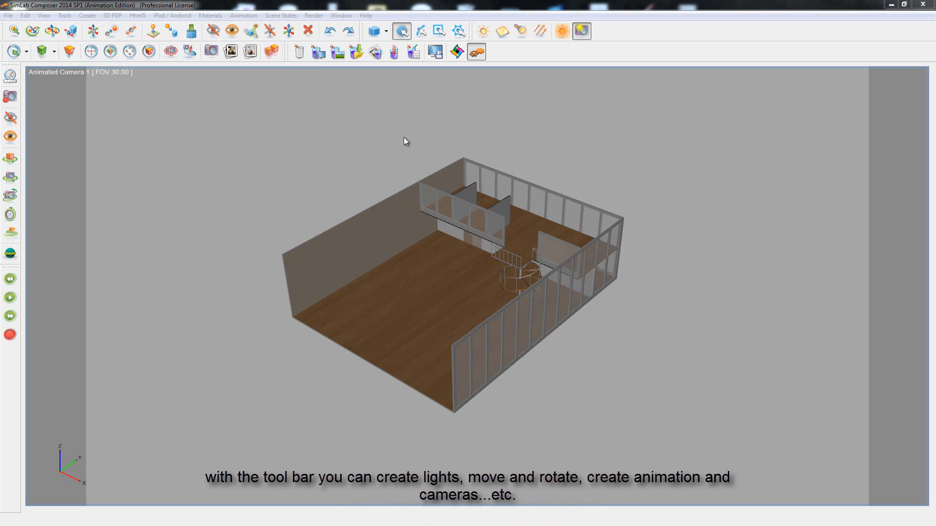
mouse_move(112, 18)
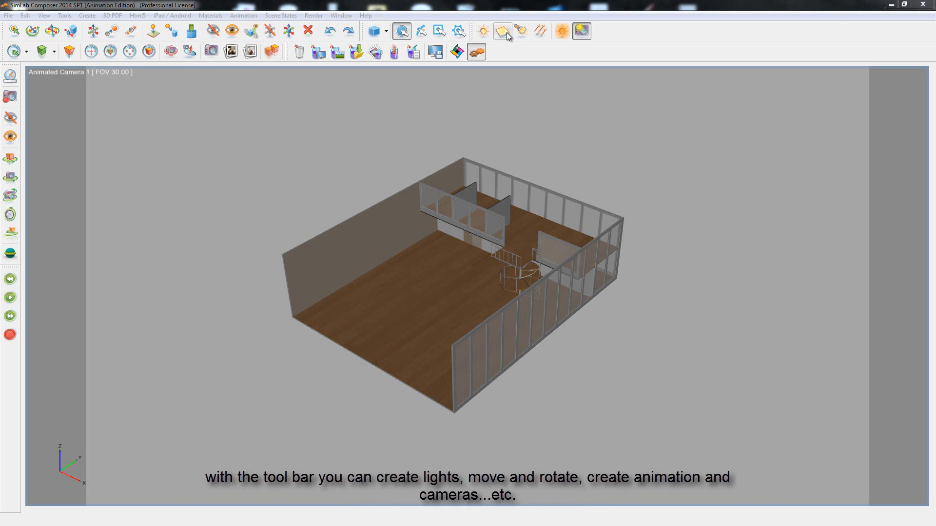
Step: Create a new light and drag its gizmo close to the left wall
left_click(503, 30)
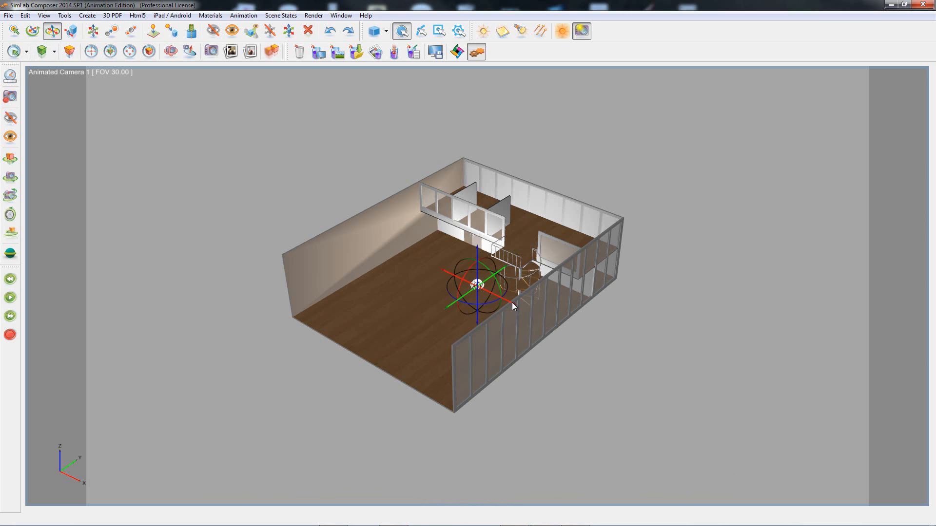
left_click_drag(513, 306, 418, 256)
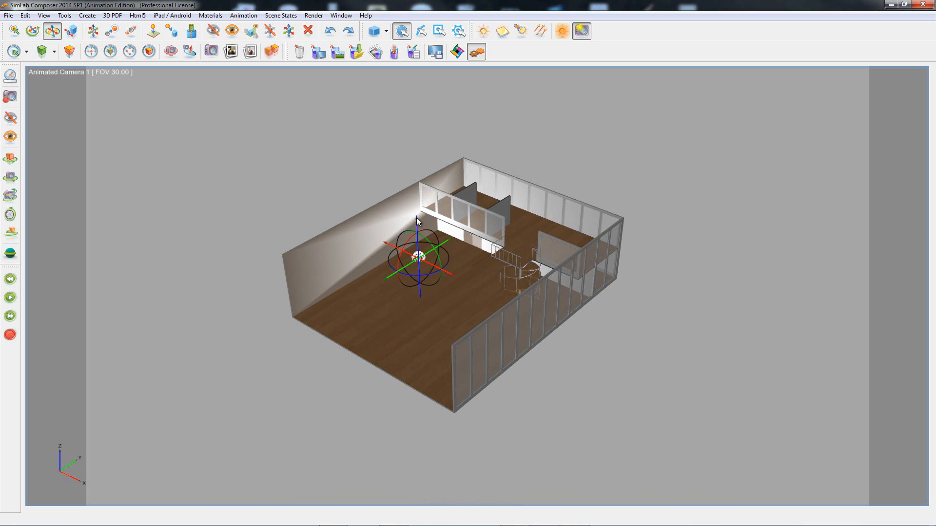
left_click_drag(418, 256, 394, 233)
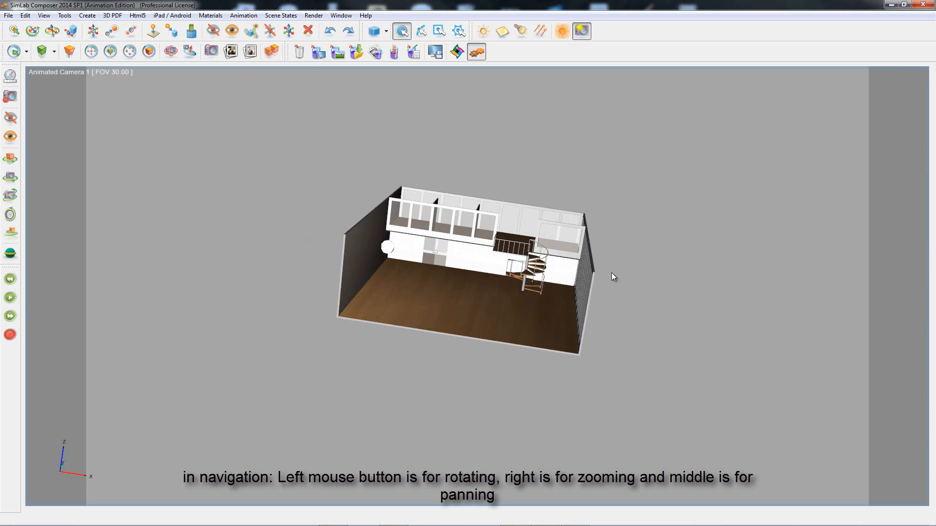
left_click_drag(612, 276, 340, 337)
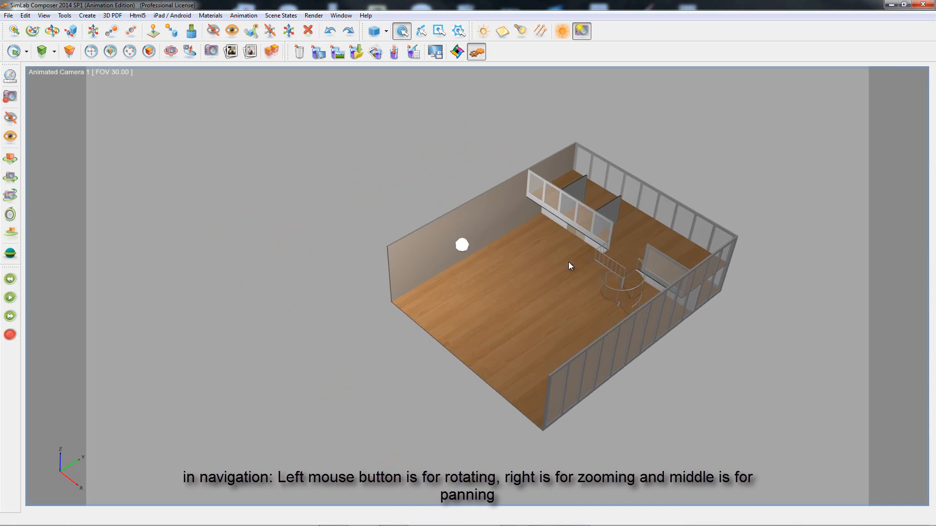
left_click_drag(567, 266, 449, 264)
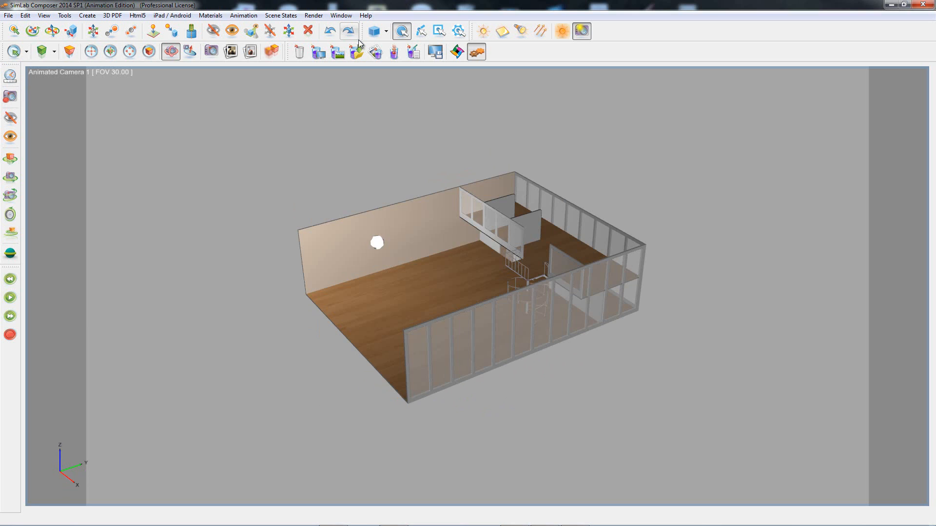
Step: Open Render Settings, light the realtime preview with the lamp only, and view Tone Mapping
left_click(314, 15)
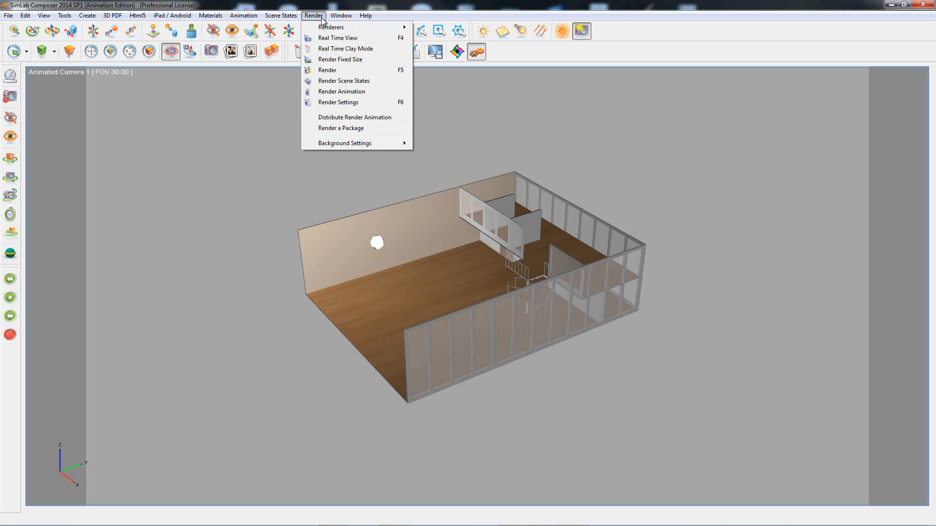
left_click(338, 103)
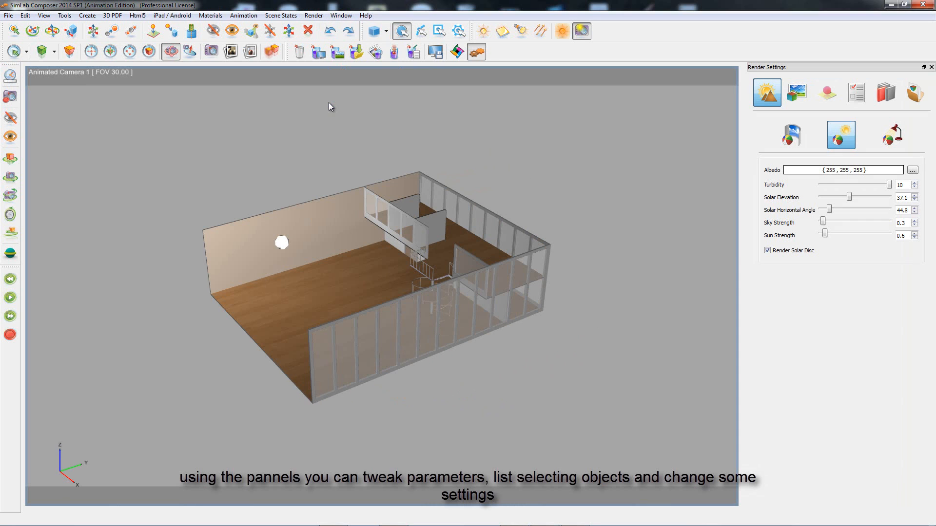
mouse_move(316, 56)
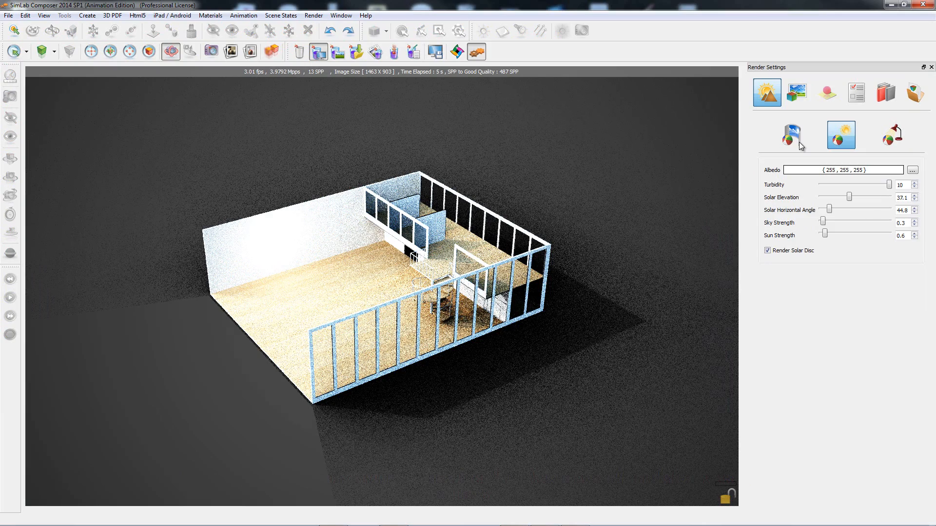
left_click(791, 135)
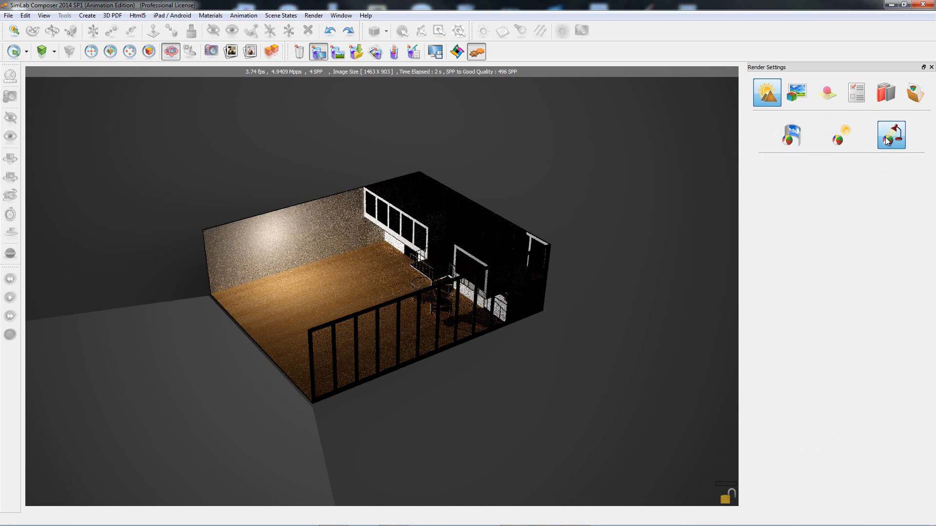
left_click(856, 92)
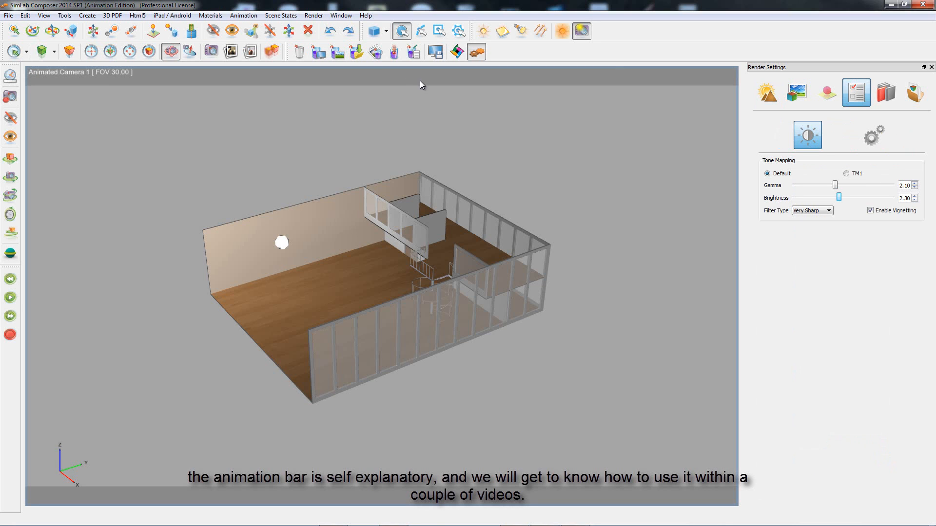